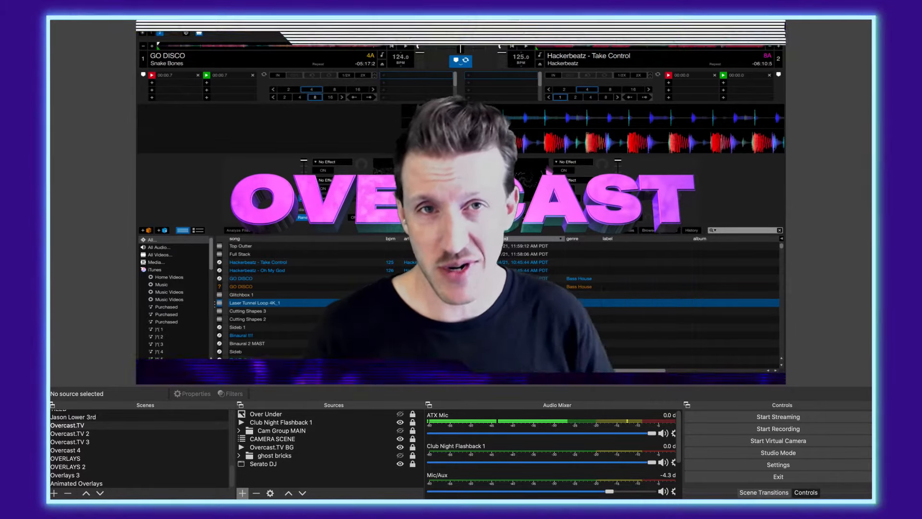
Switch to the Overcast.TV 2 scene in the Scenes dock.
click(69, 433)
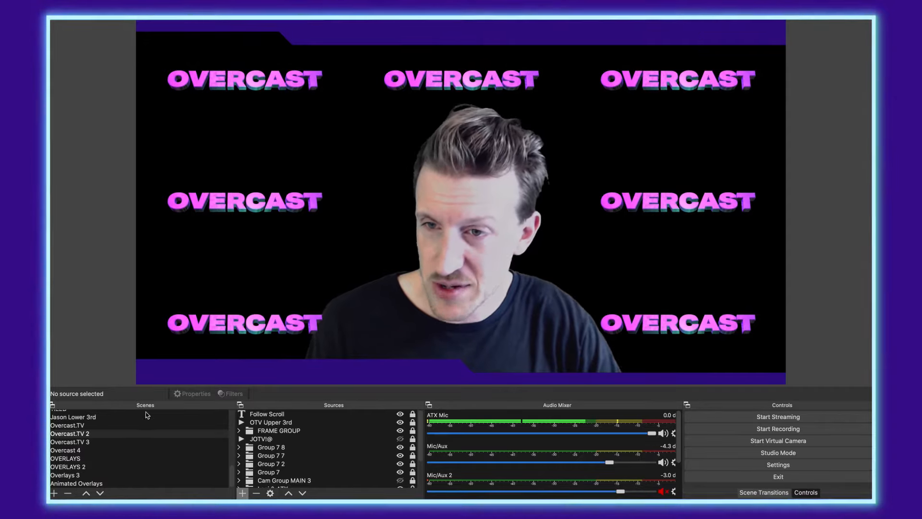
Create a new empty scene named Serato Video DJ.
click(56, 494)
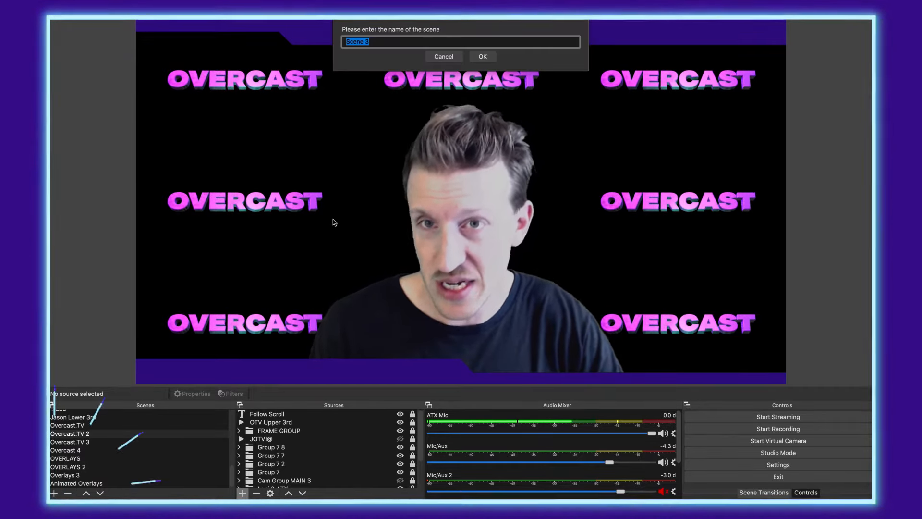
text(Sera)
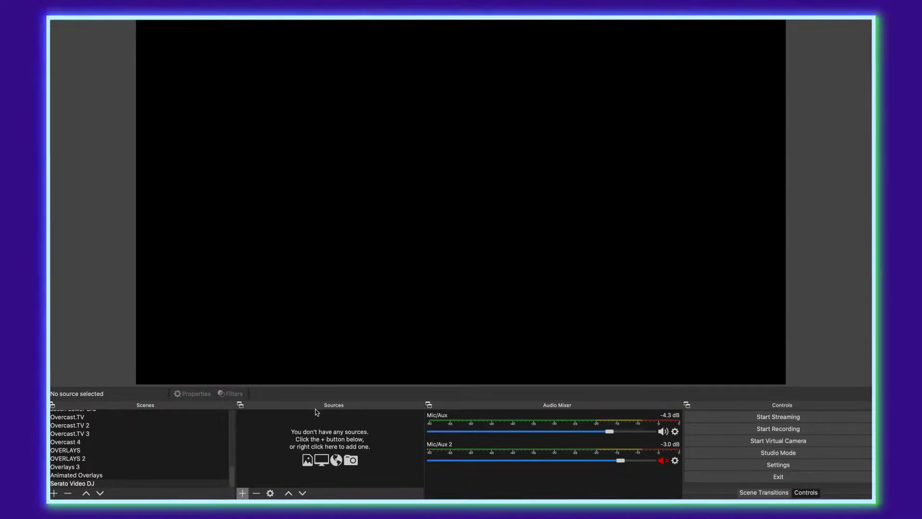
mouse_move(274, 442)
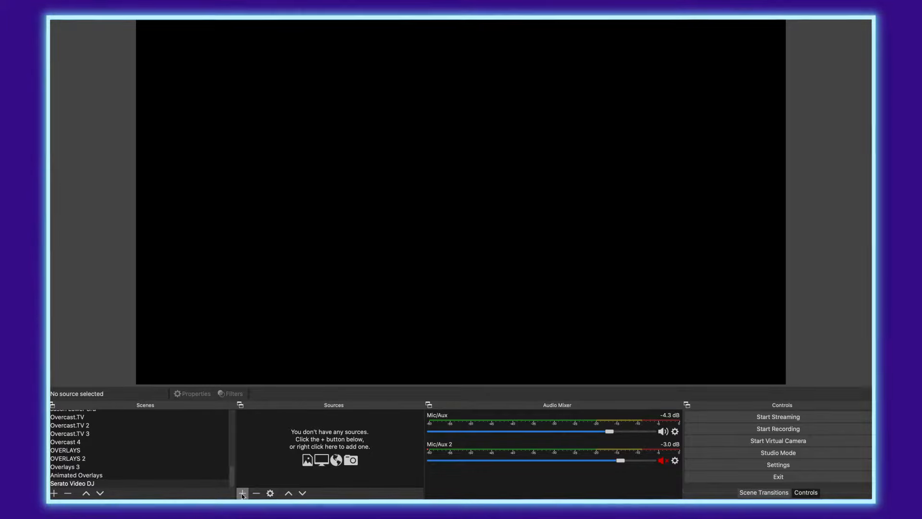
Add a Window Capture source named Serato DJ Window targeting the Serato DJ Pro window.
click(242, 494)
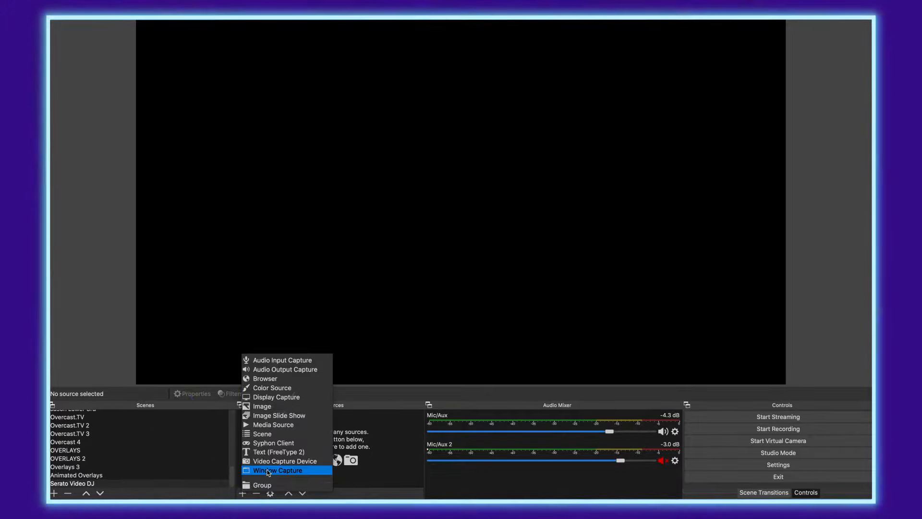
click(278, 470)
text(Serato DJ Win)
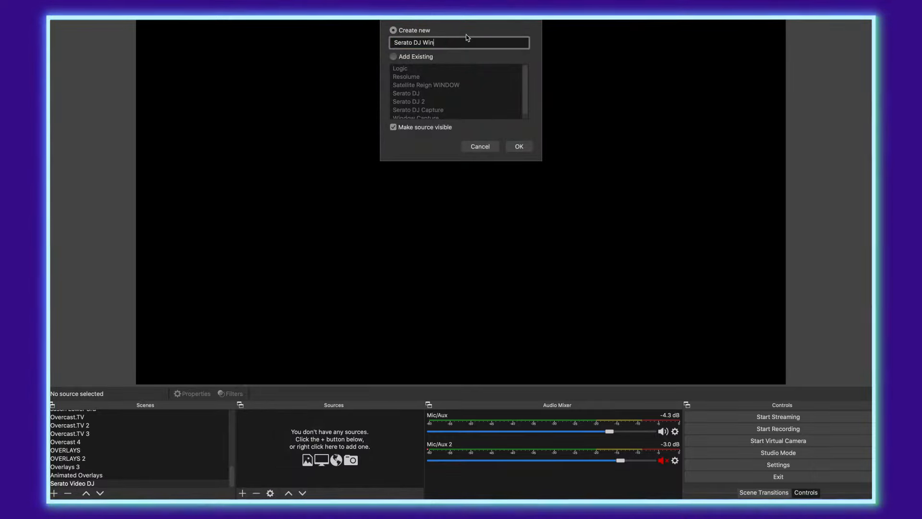
text(dow)
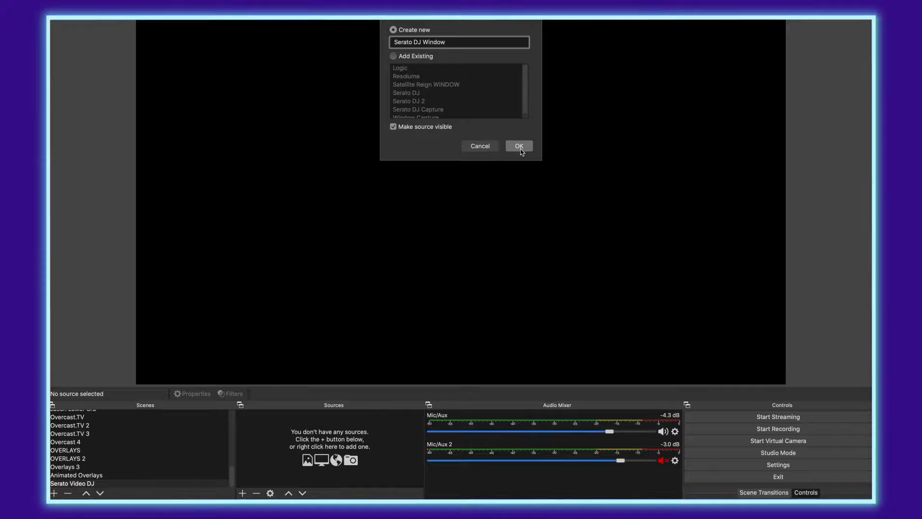
click(519, 146)
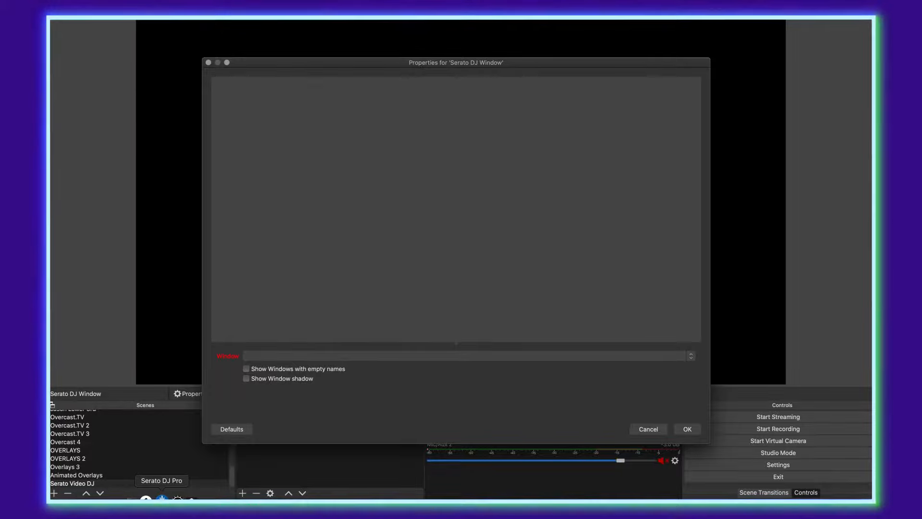
mouse_move(587, 356)
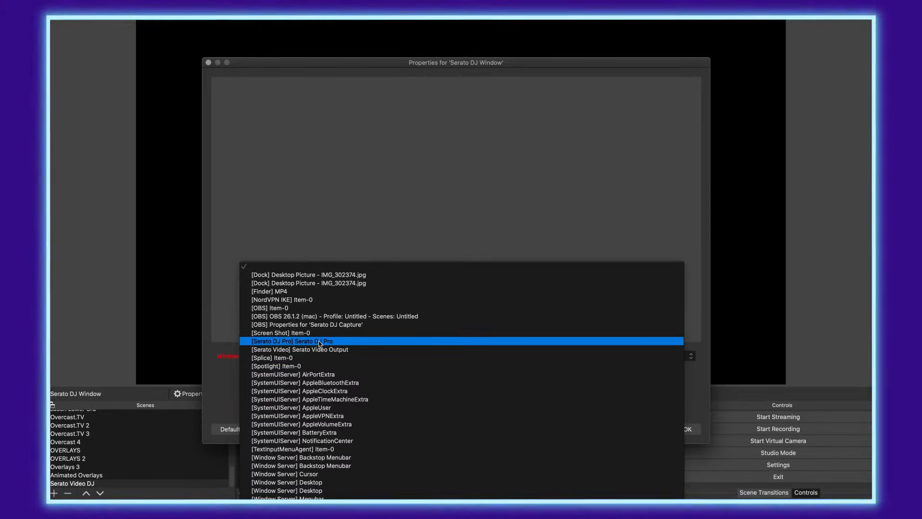
click(292, 341)
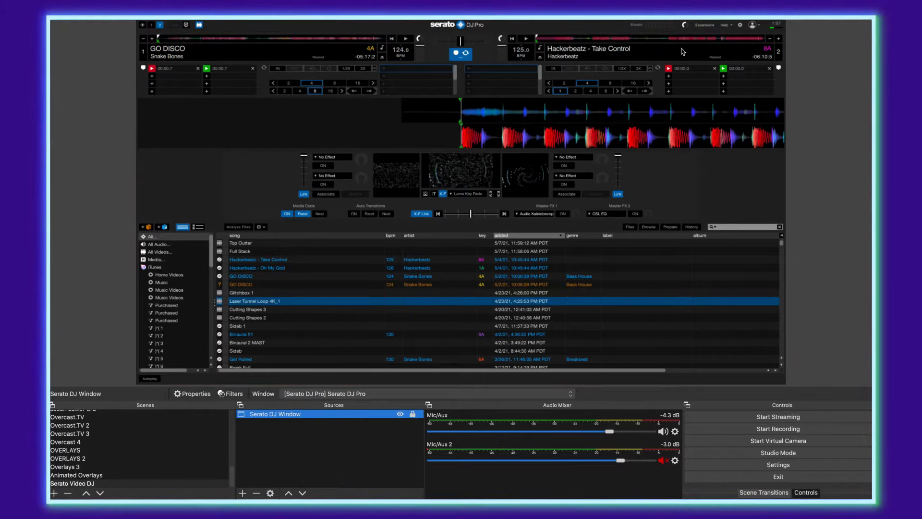
mouse_move(457, 107)
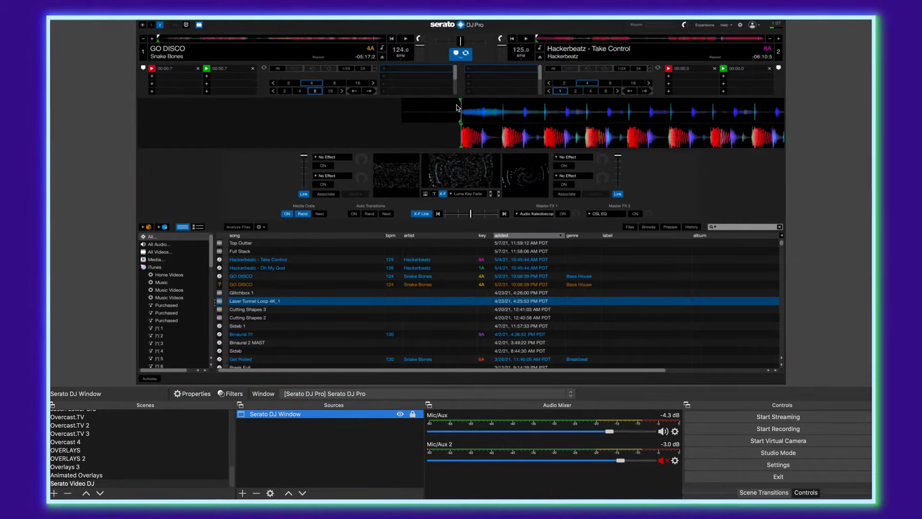
mouse_move(500, 142)
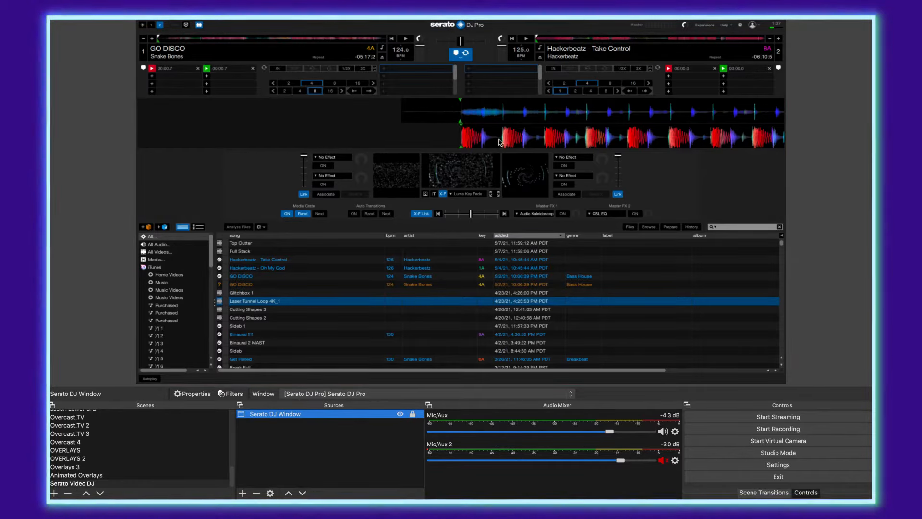
mouse_move(502, 179)
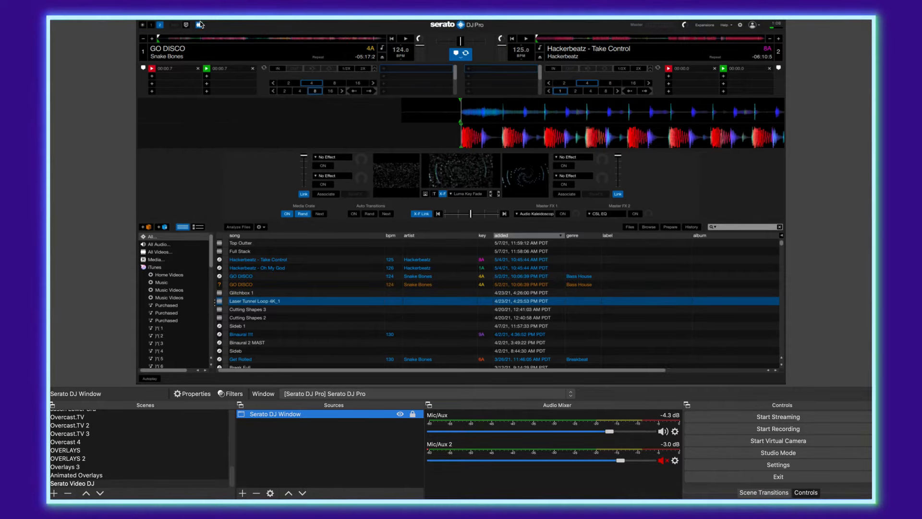
mouse_move(199, 25)
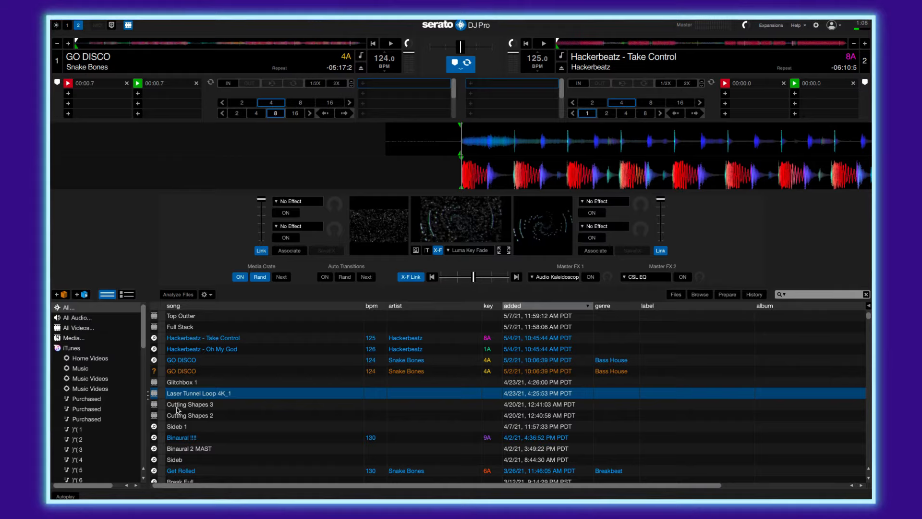
mouse_move(158, 123)
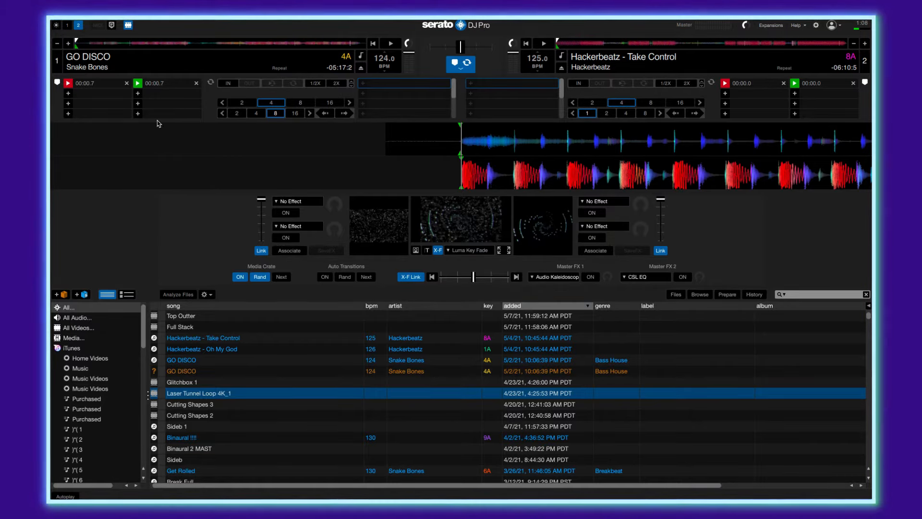
mouse_move(183, 371)
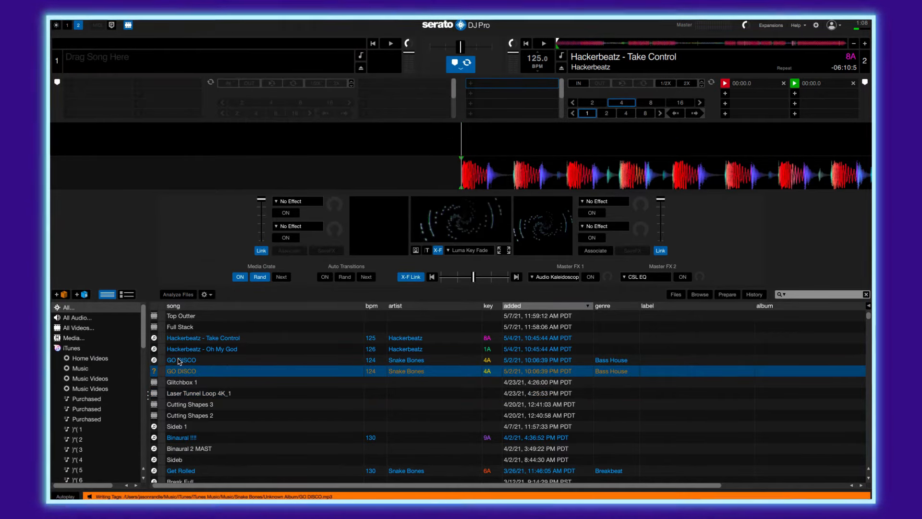
Load the GO DISCO track onto deck 1 in the Serato library.
double_click(181, 359)
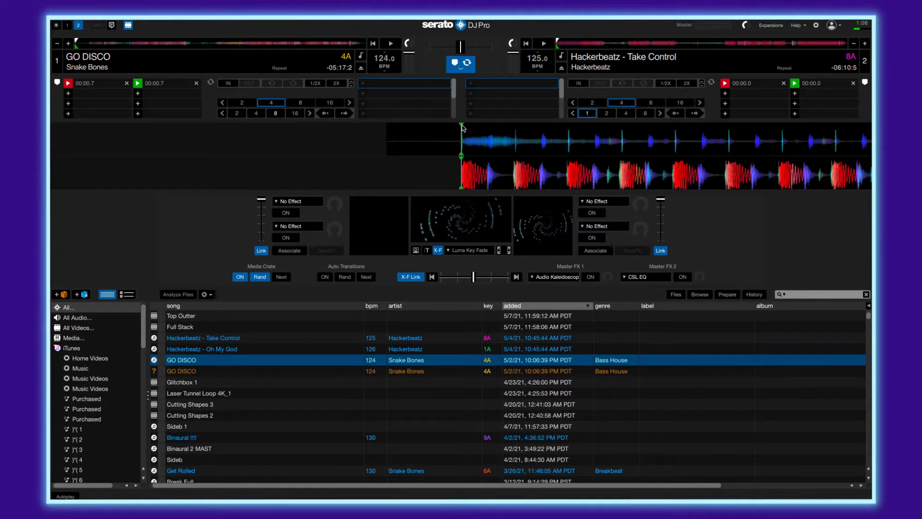
mouse_move(457, 147)
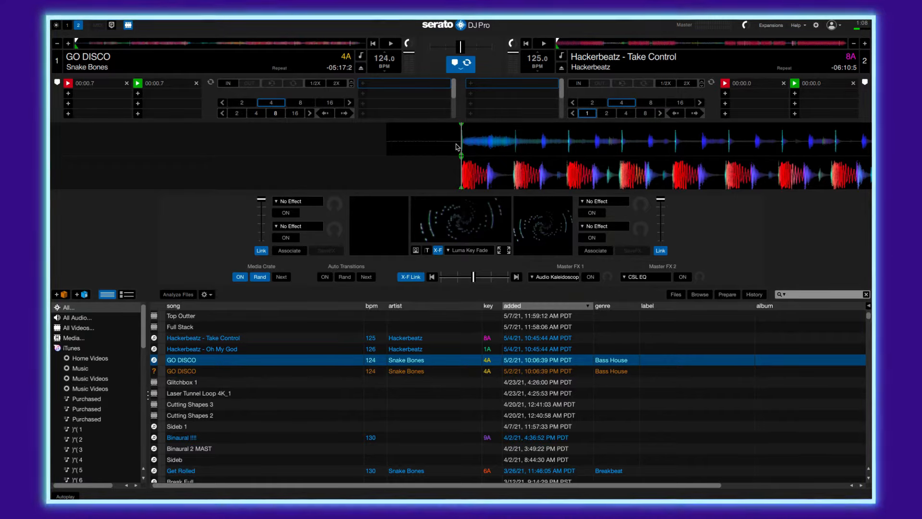
mouse_move(750, 79)
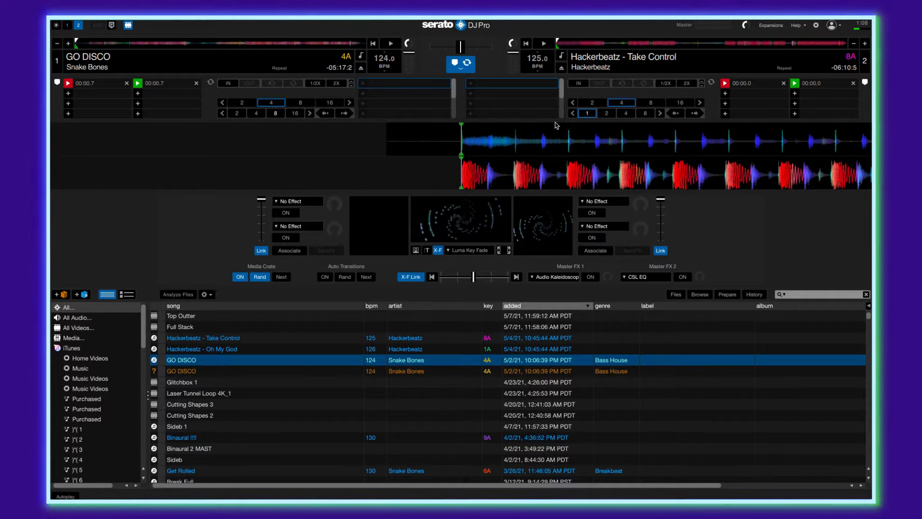
mouse_move(382, 278)
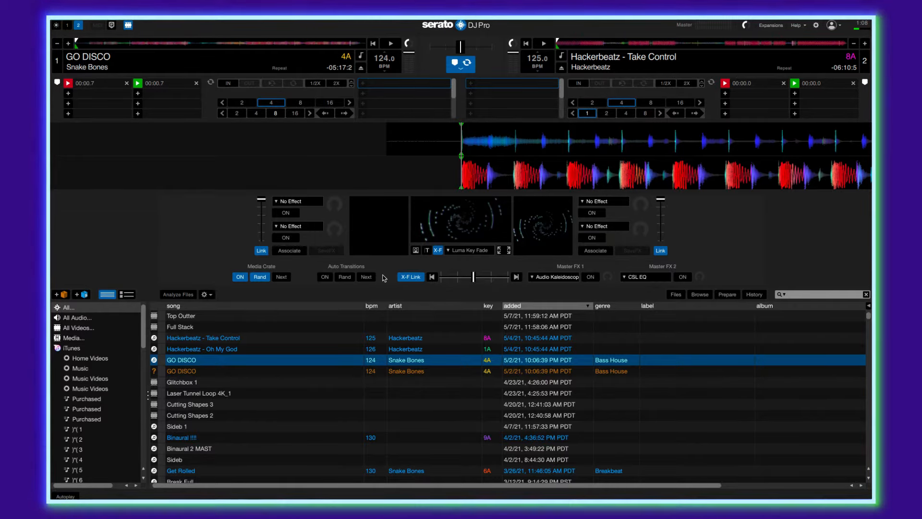
mouse_move(411, 136)
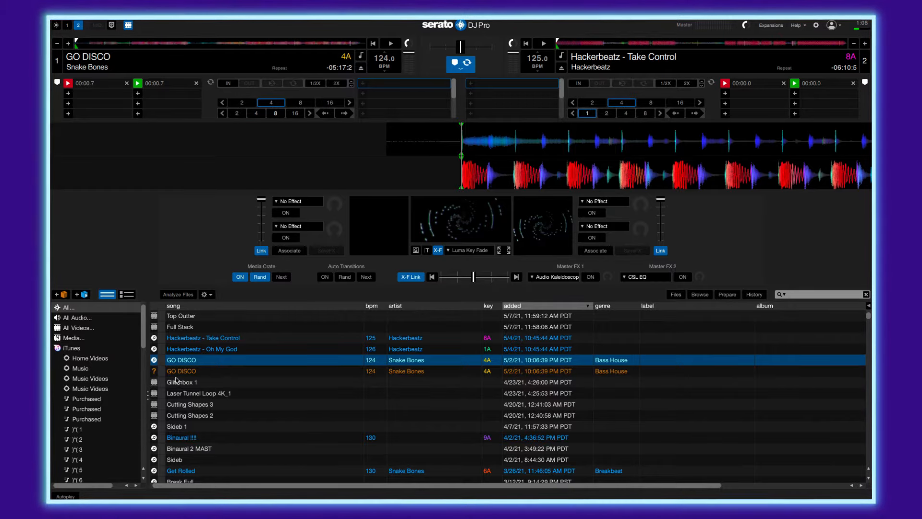
click(196, 382)
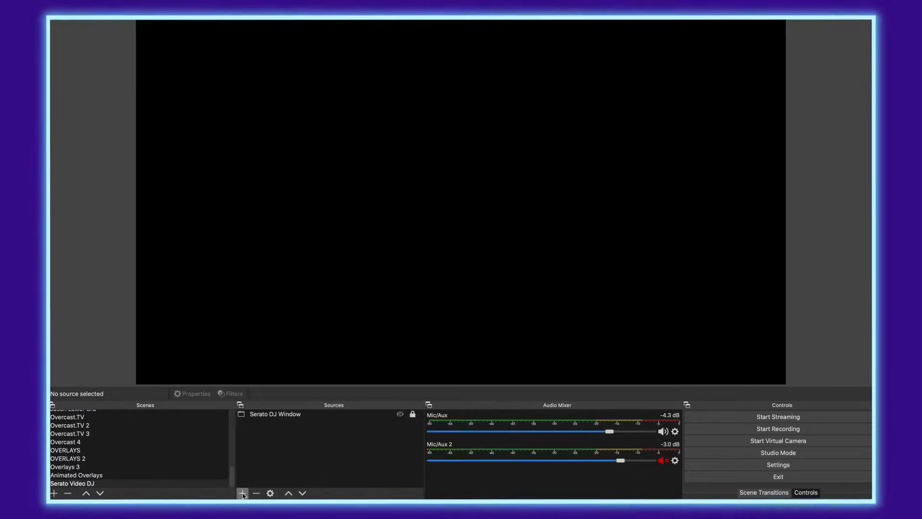
Add a Window Capture named Serato DJ Video Capture targeting the Serato Video Output window.
click(242, 494)
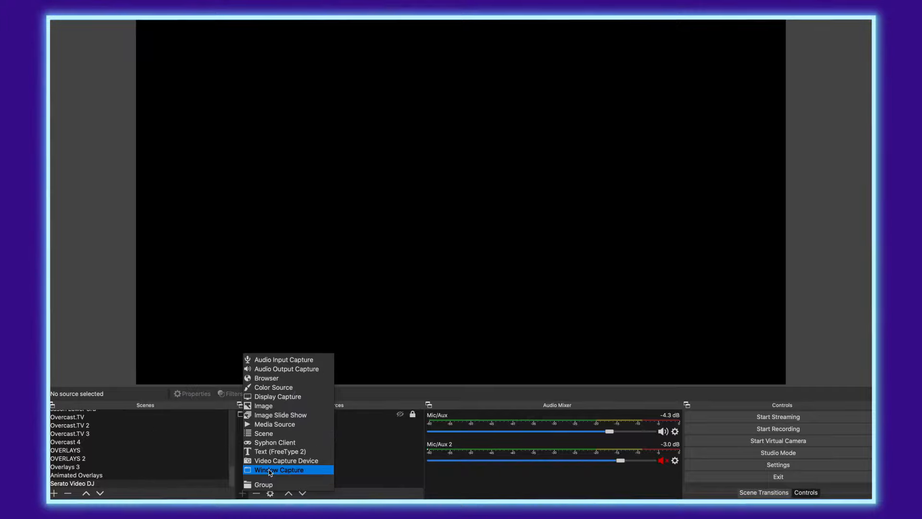
click(279, 470)
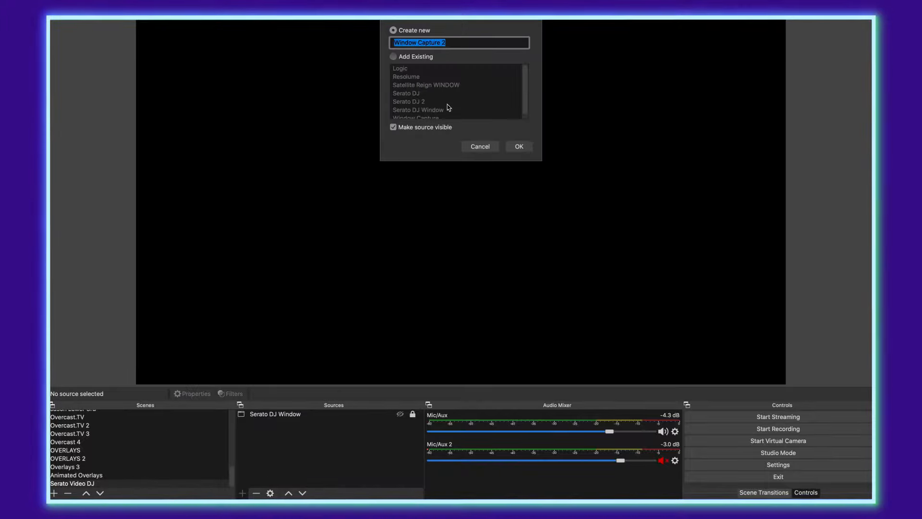
text(Serato DJ Vide)
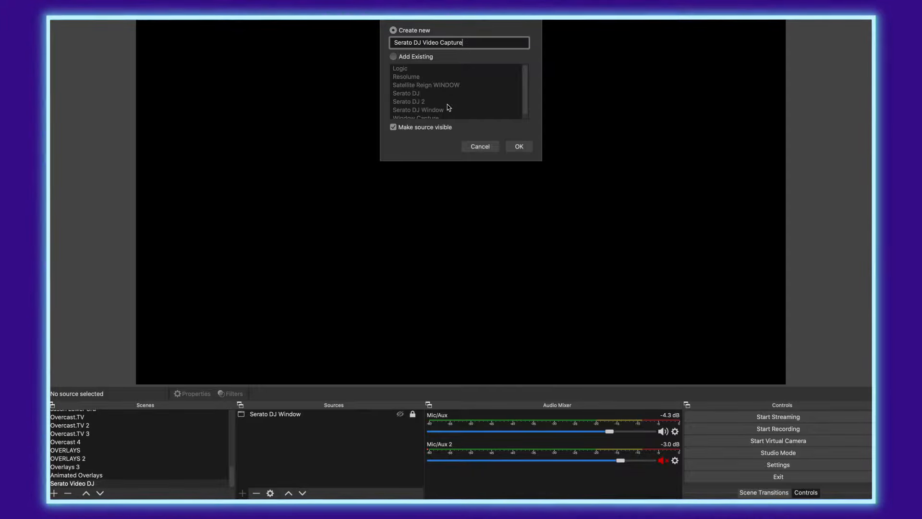
click(519, 146)
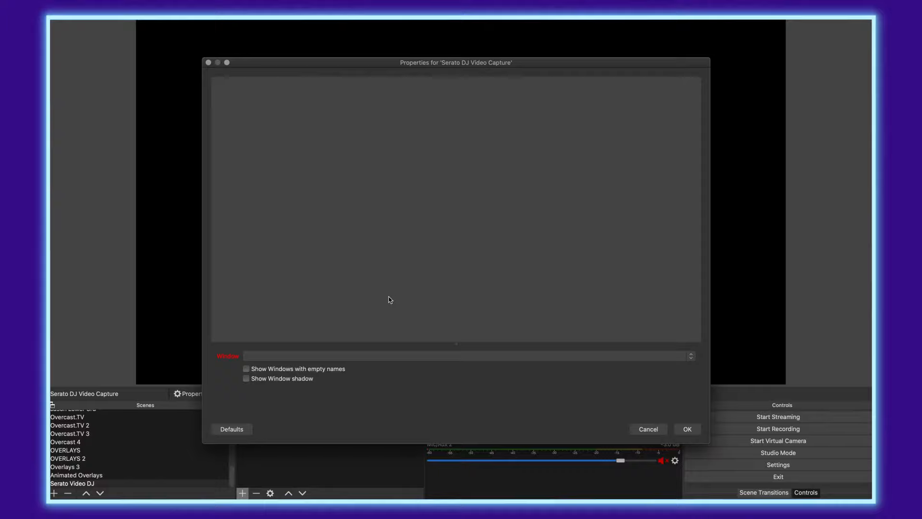
click(457, 343)
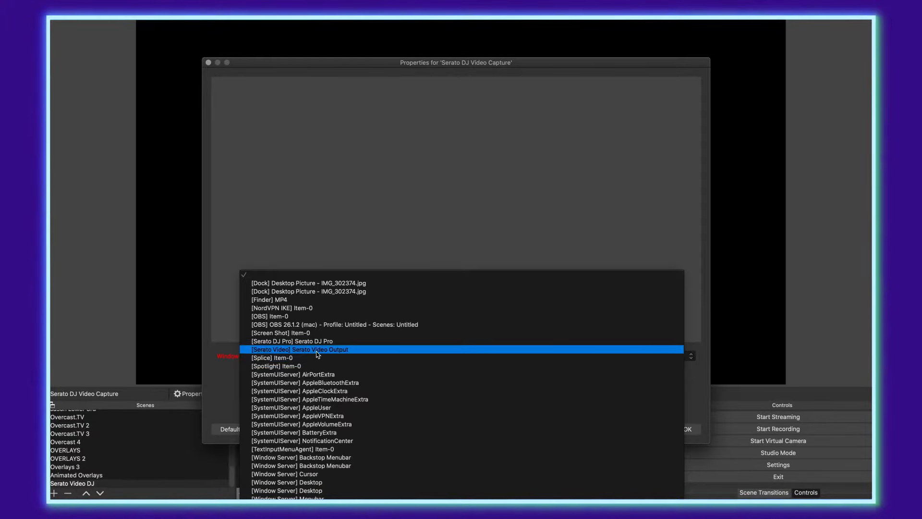
click(299, 350)
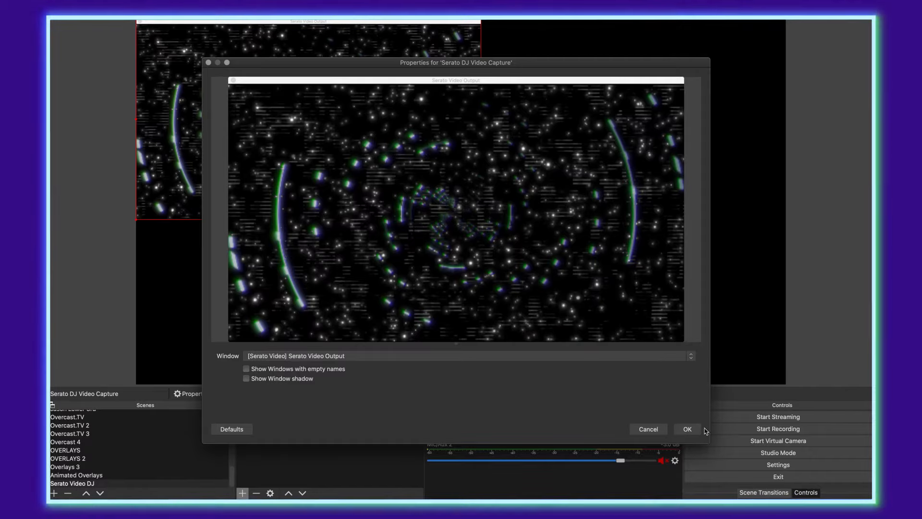
Confirm the capture properties and stretch Serato DJ Video Capture to fill the canvas.
click(687, 429)
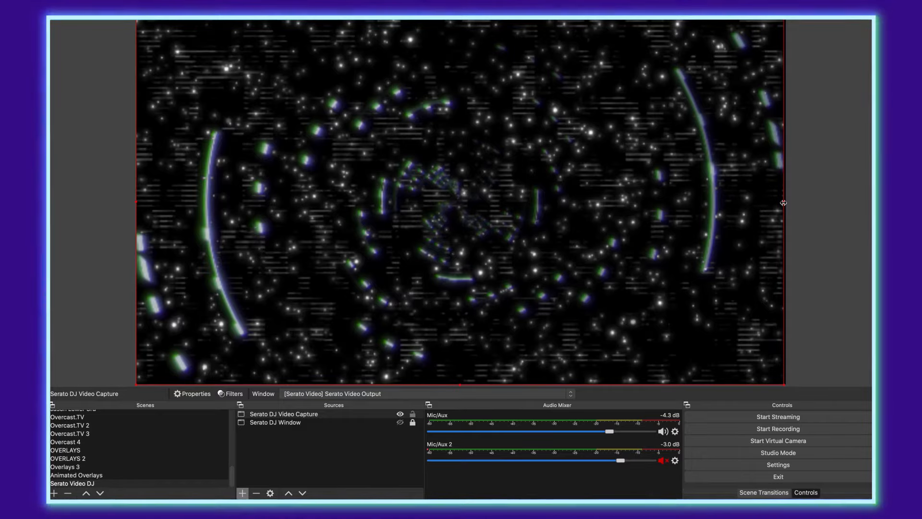
mouse_move(743, 301)
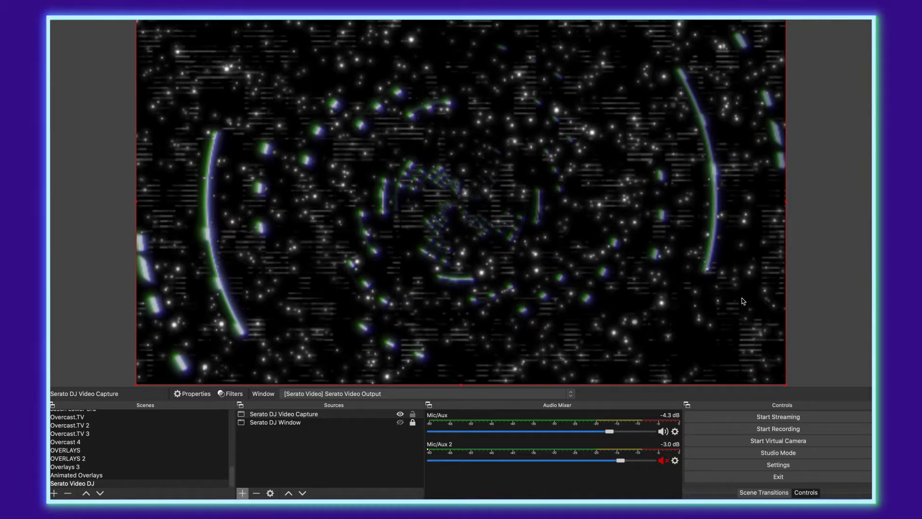
click(284, 414)
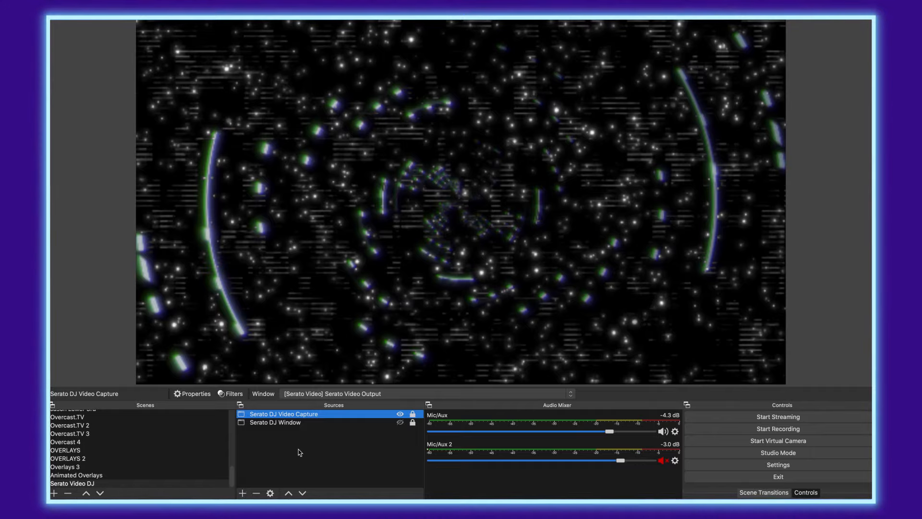
click(300, 451)
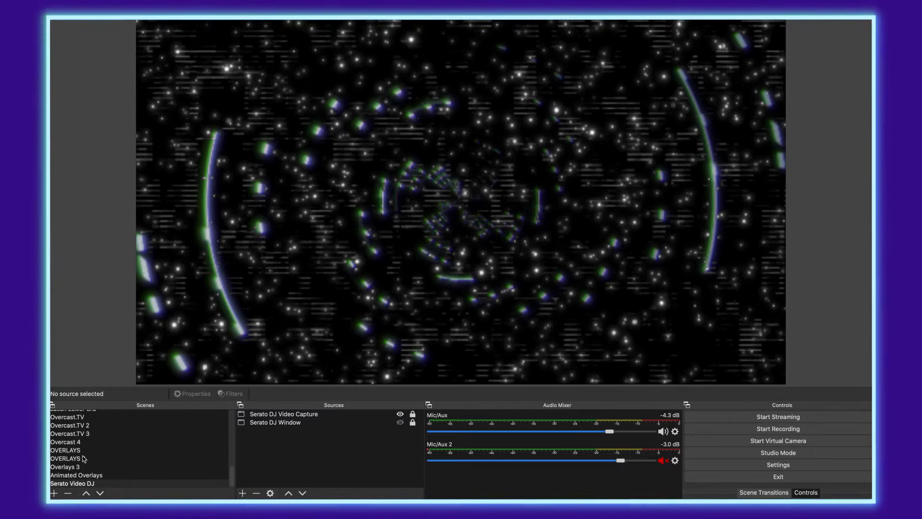
Scroll the Scenes list and bring up the add-source type menu.
scroll(down, 3)
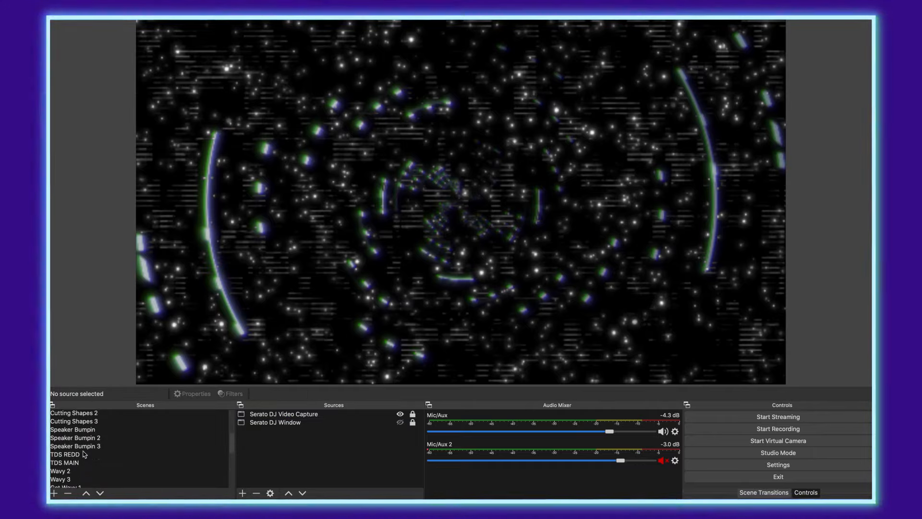
scroll(down, 3)
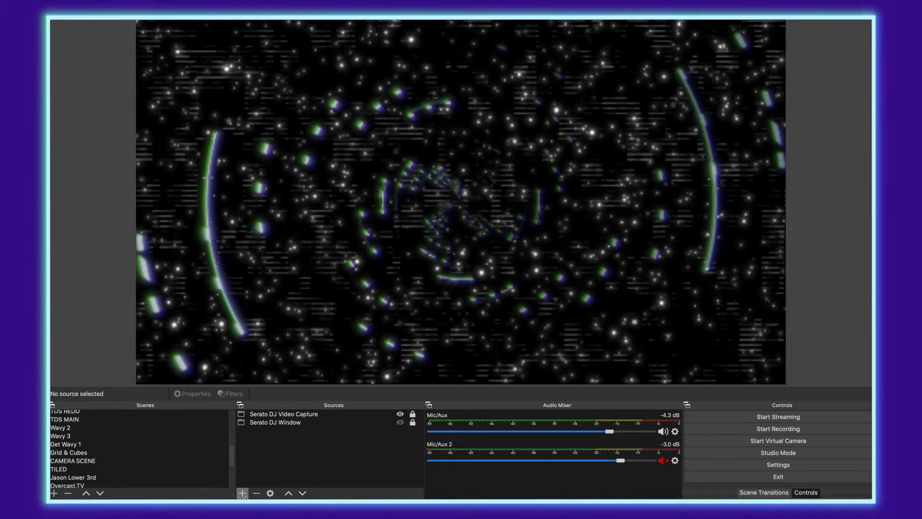
click(244, 493)
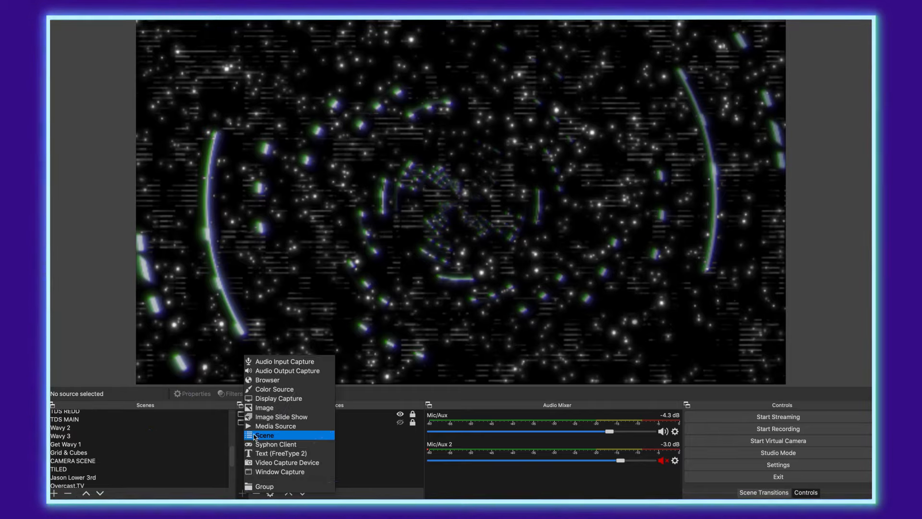
Nest the existing CAMERA SCENE as a source over the Serato visuals and show its filters.
click(264, 435)
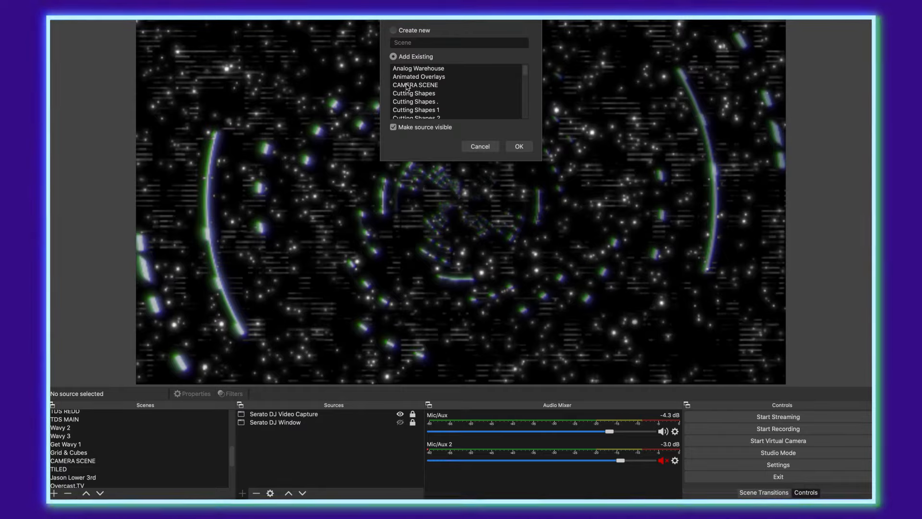
click(415, 85)
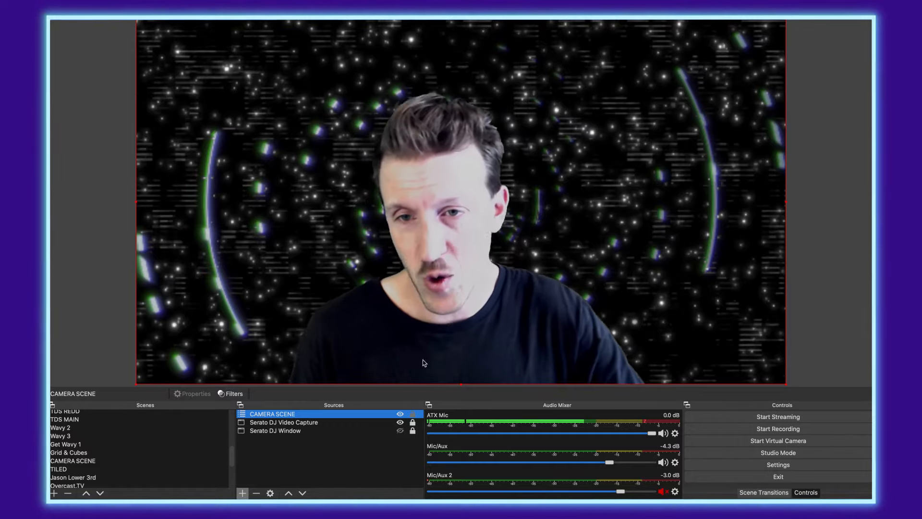
mouse_move(420, 299)
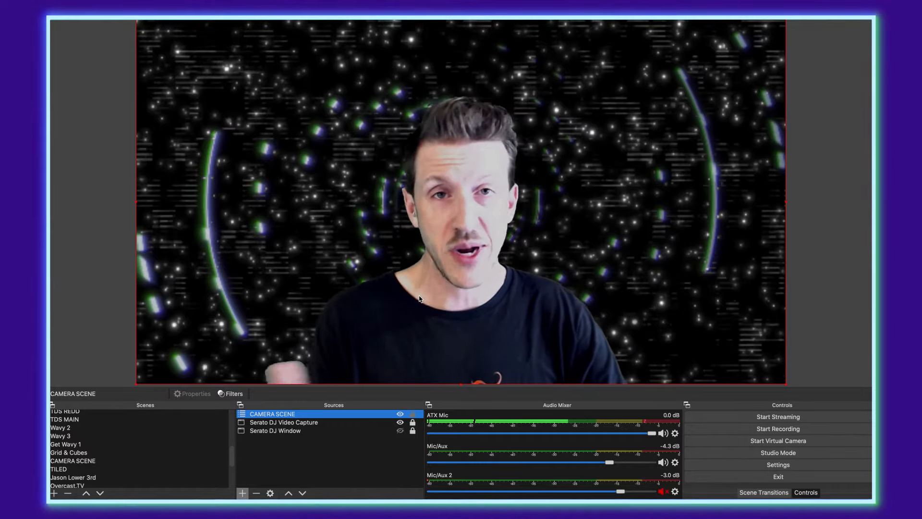
mouse_move(331, 189)
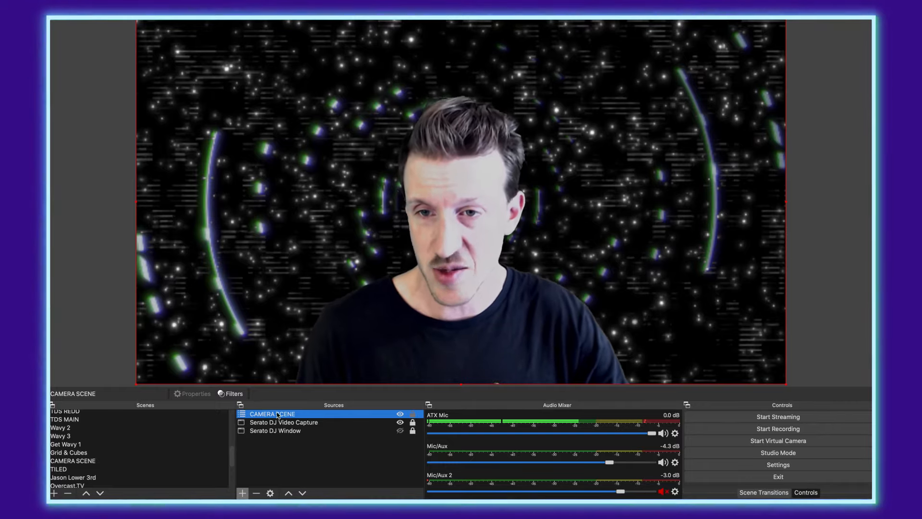
click(232, 394)
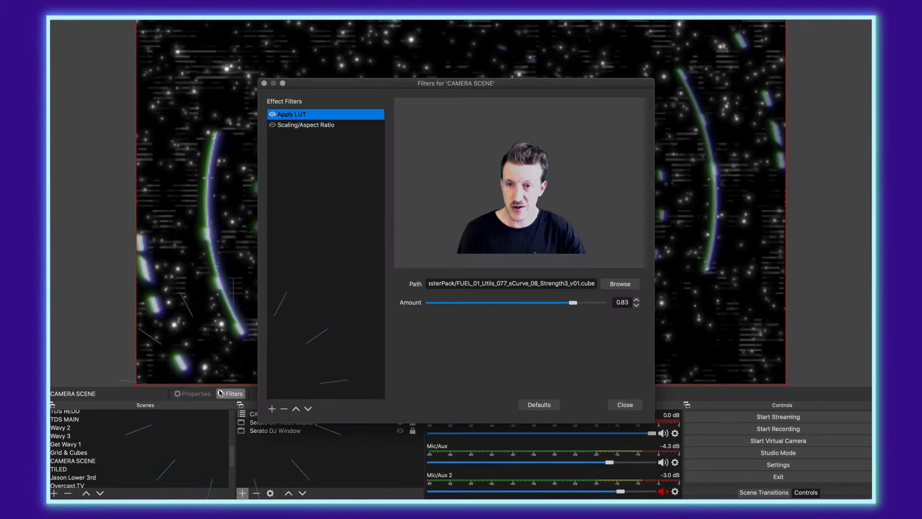
Enable the Scaling/Aspect Ratio filter and place the shrunken camera in the lower-left corner.
click(306, 124)
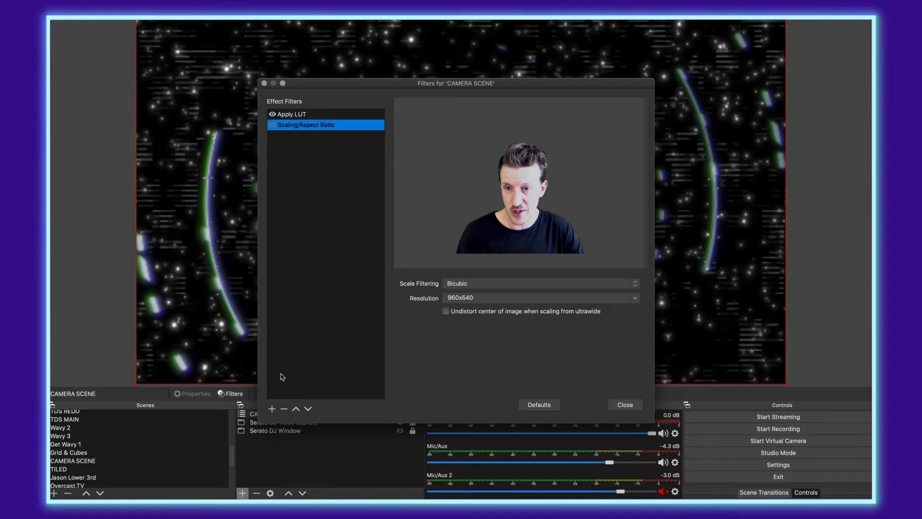
click(271, 410)
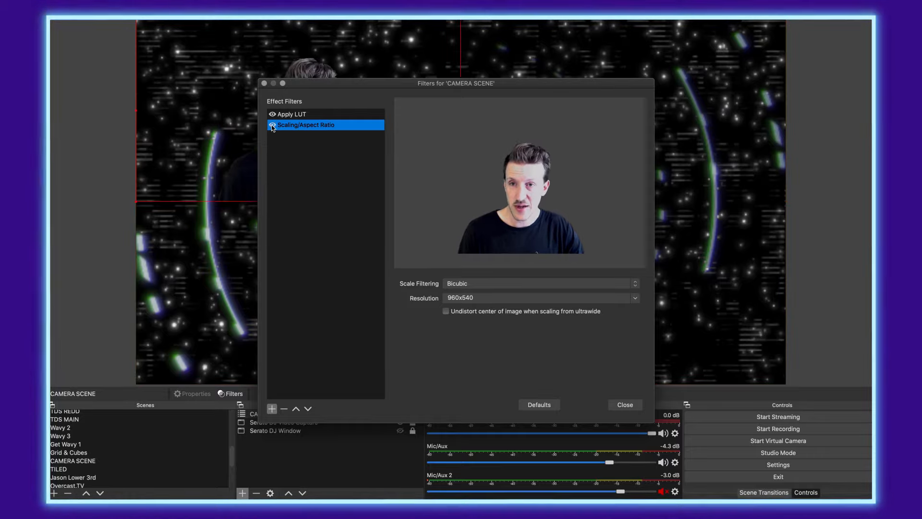
drag(455, 82, 855, 85)
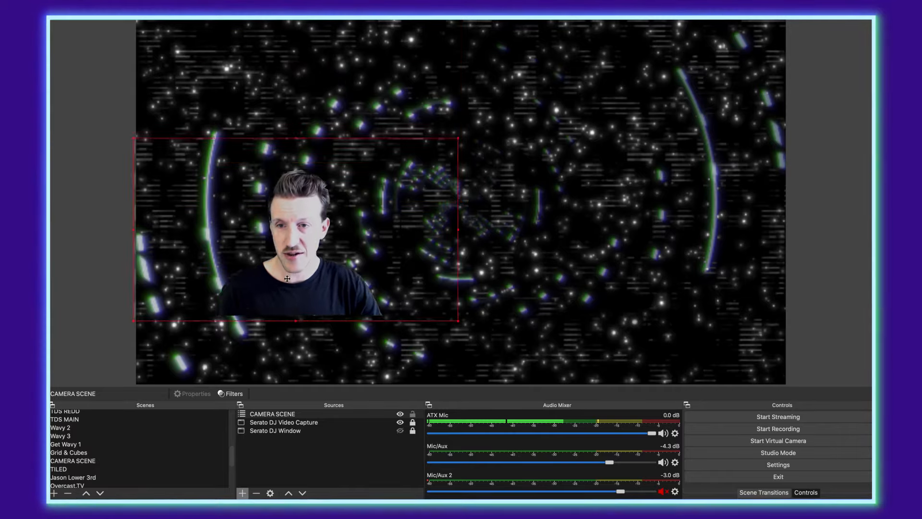
drag(287, 279, 289, 341)
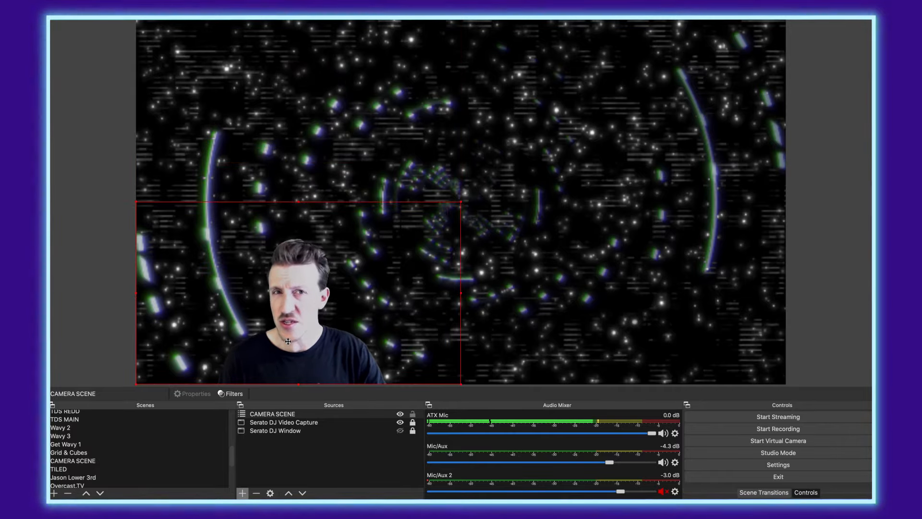